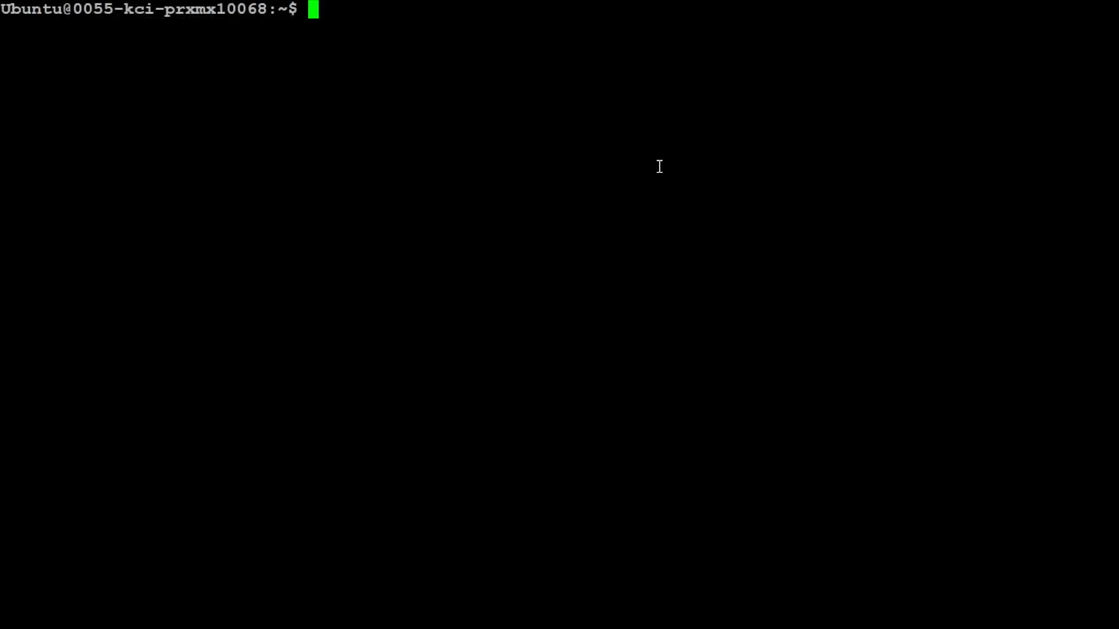
# Check the Ubuntu release (22.04.4 LTS) and conda 24.1.2 details, then clear the screen
pyautogui.write('cat /et')
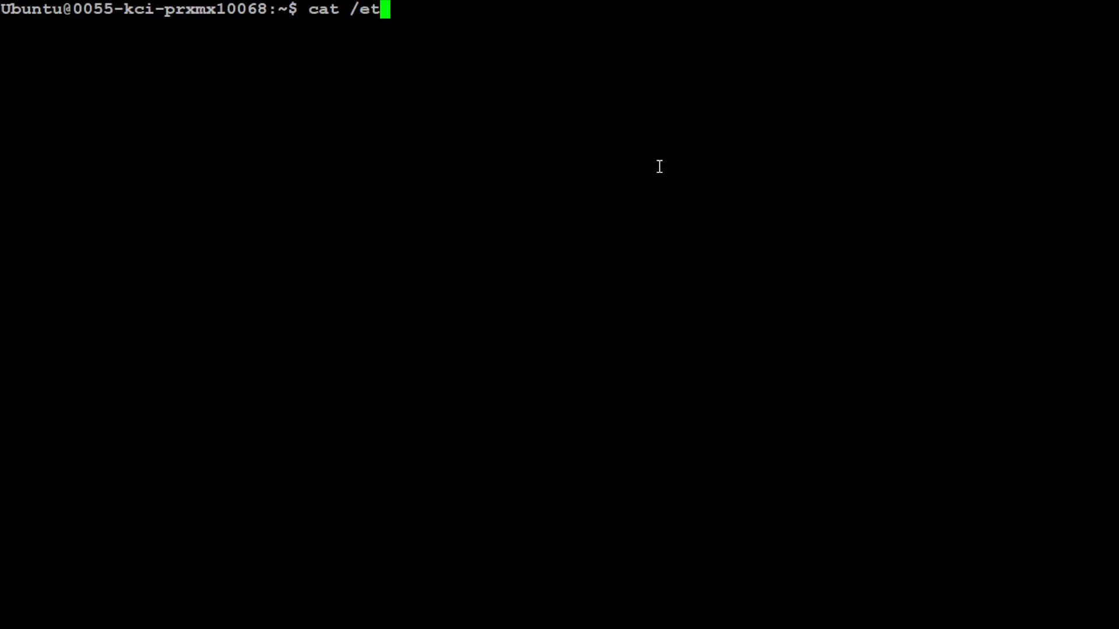
pyautogui.write('c/*release')
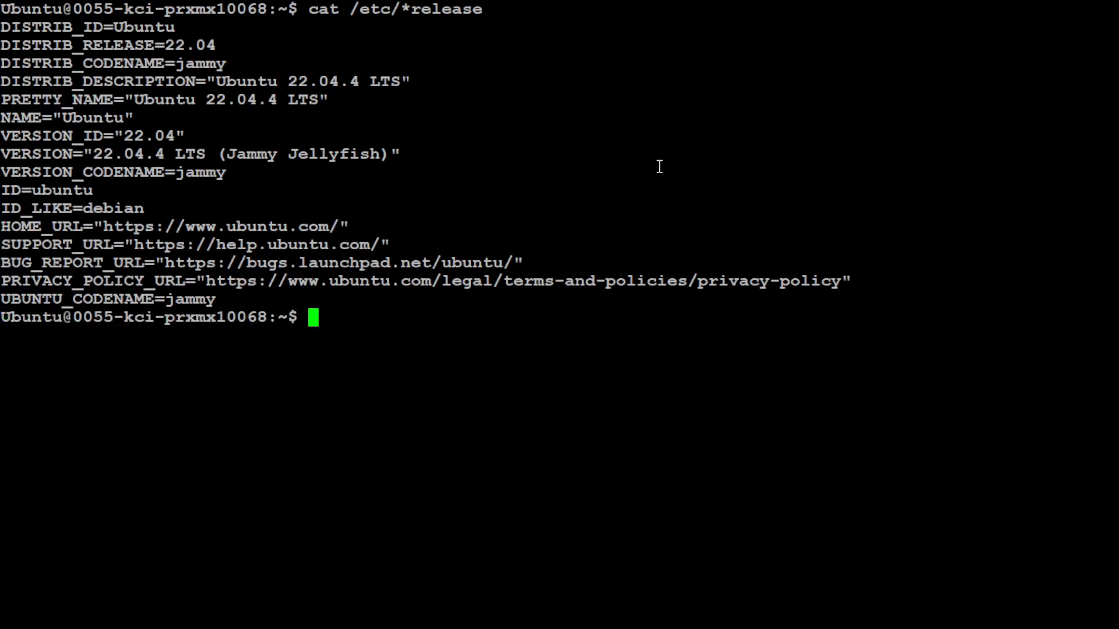
pyautogui.write('nvidia')
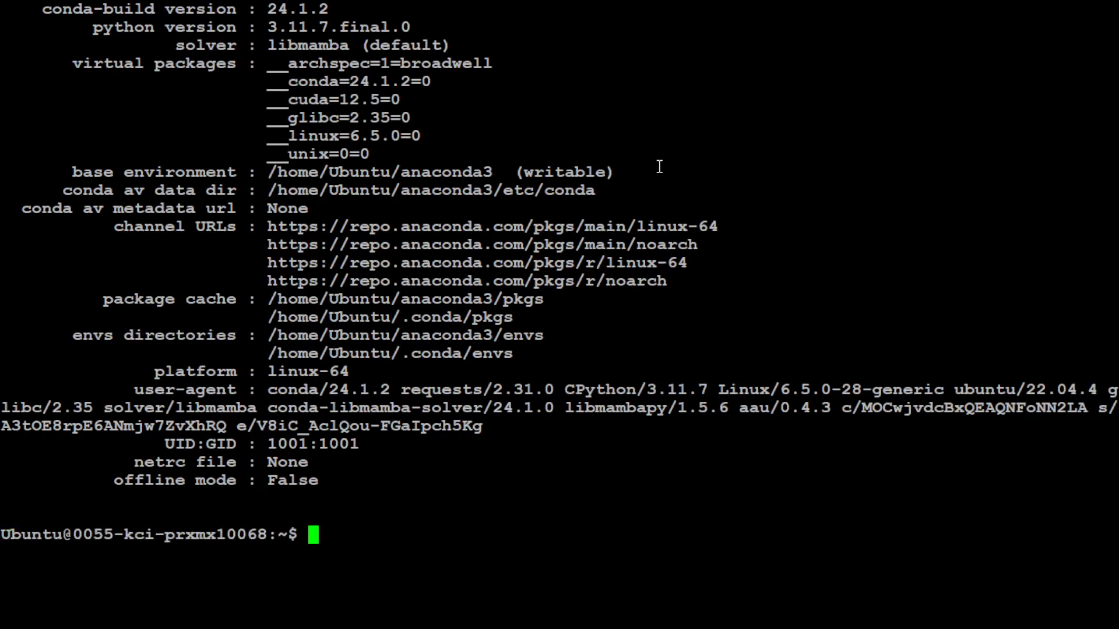
pyautogui.write('clear')
pyautogui.write('cond')
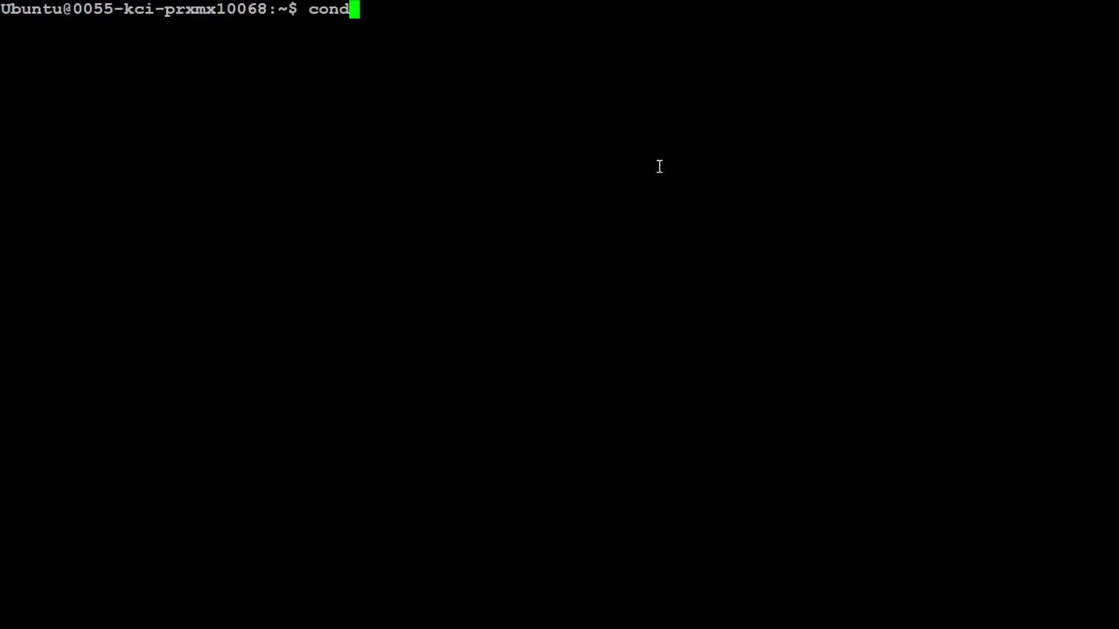
# Create the conda environment lmdeploy with Python 3.10 and activate it
pyautogui.press('ctrl+u')
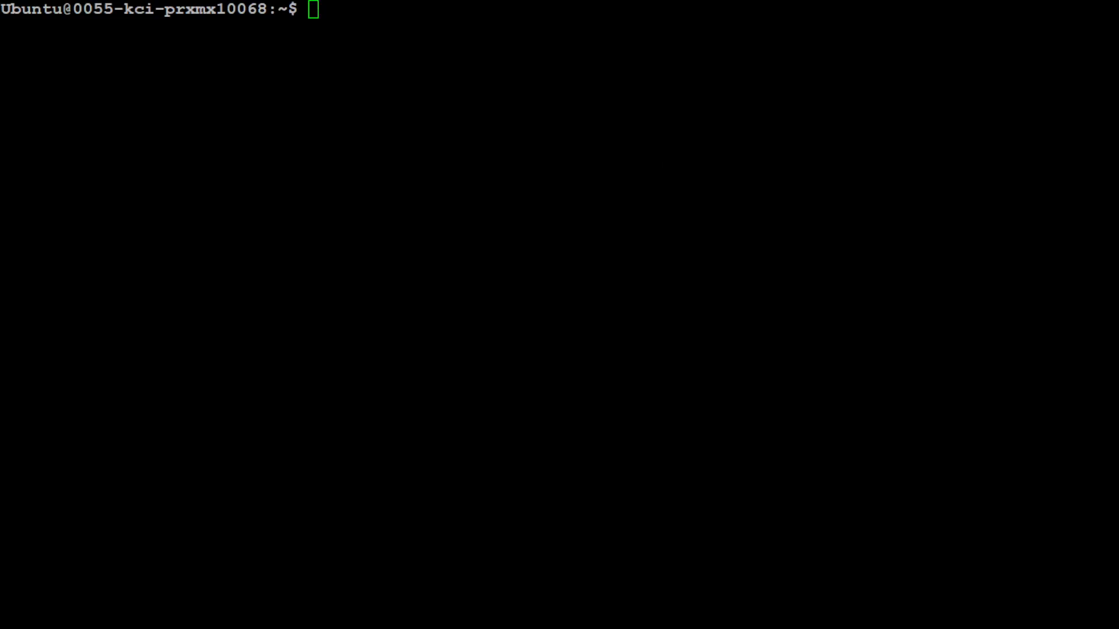
pyautogui.write('conda create -n lmdeploy python==3.10')
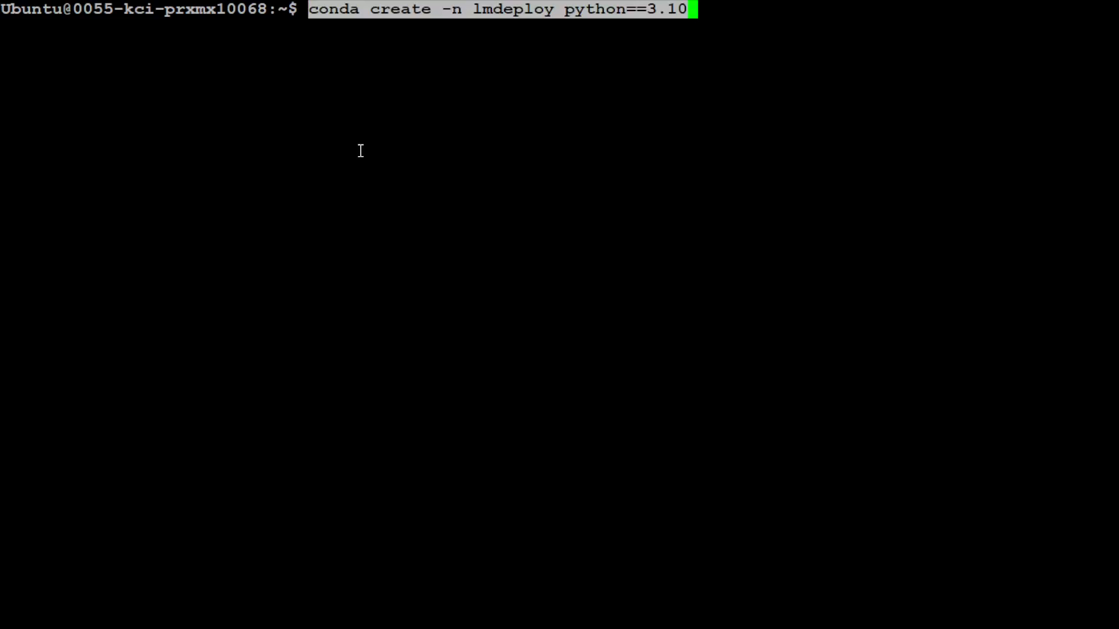
pyautogui.moveTo(895, 249)
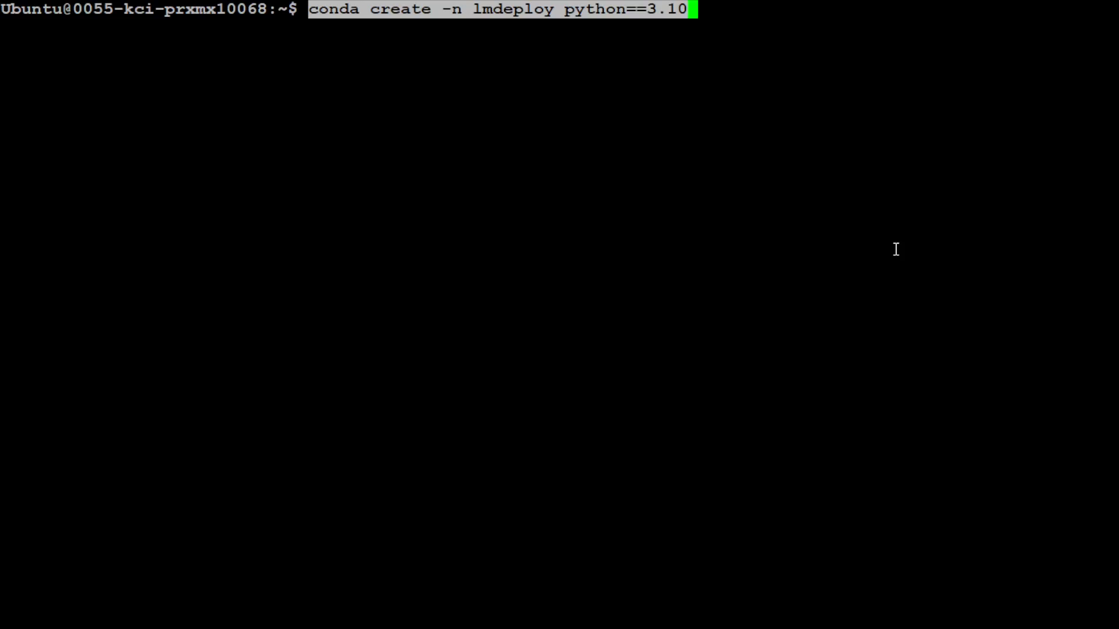
pyautogui.press('BackSpace')
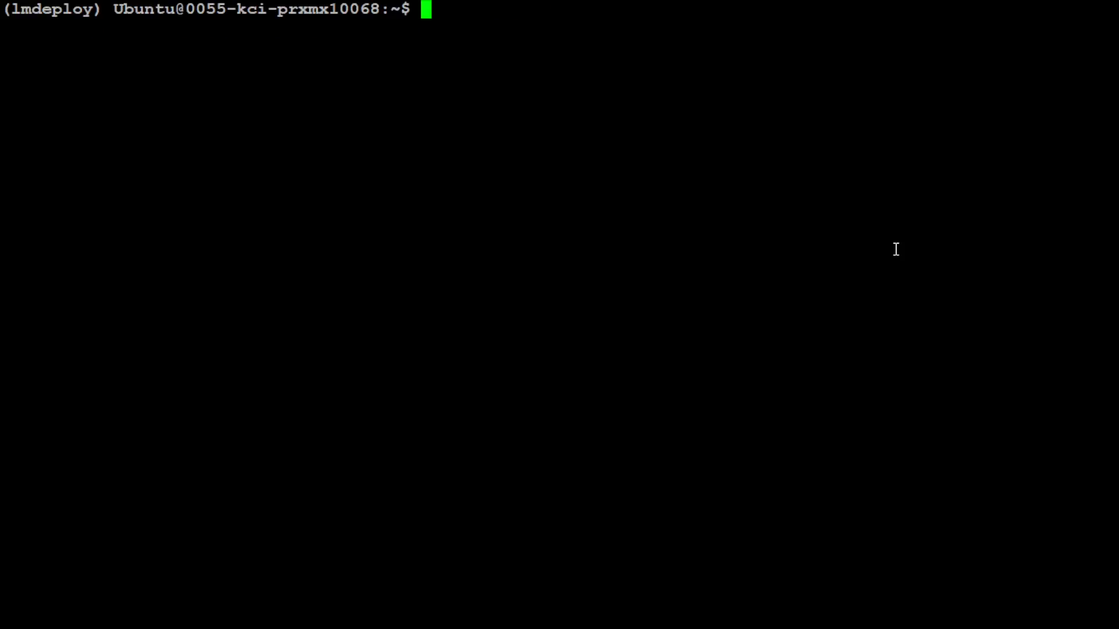
# Run nvcc --version, showing CUDA compiler release 11.5 (V11.5.119)
pyautogui.write('nvcc -')
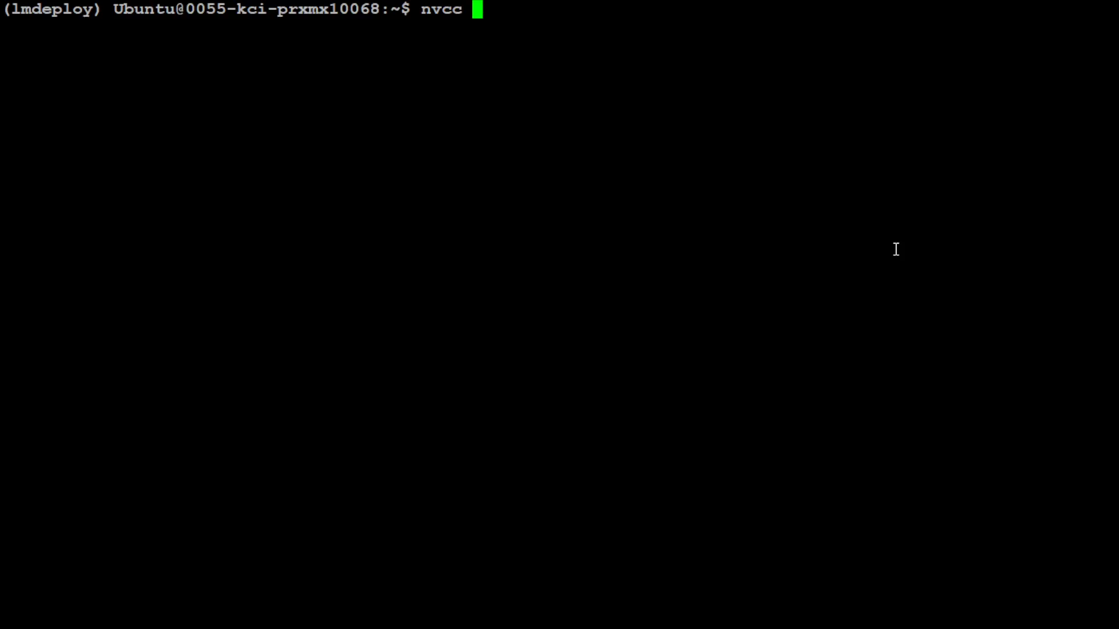
pyautogui.write('--version')
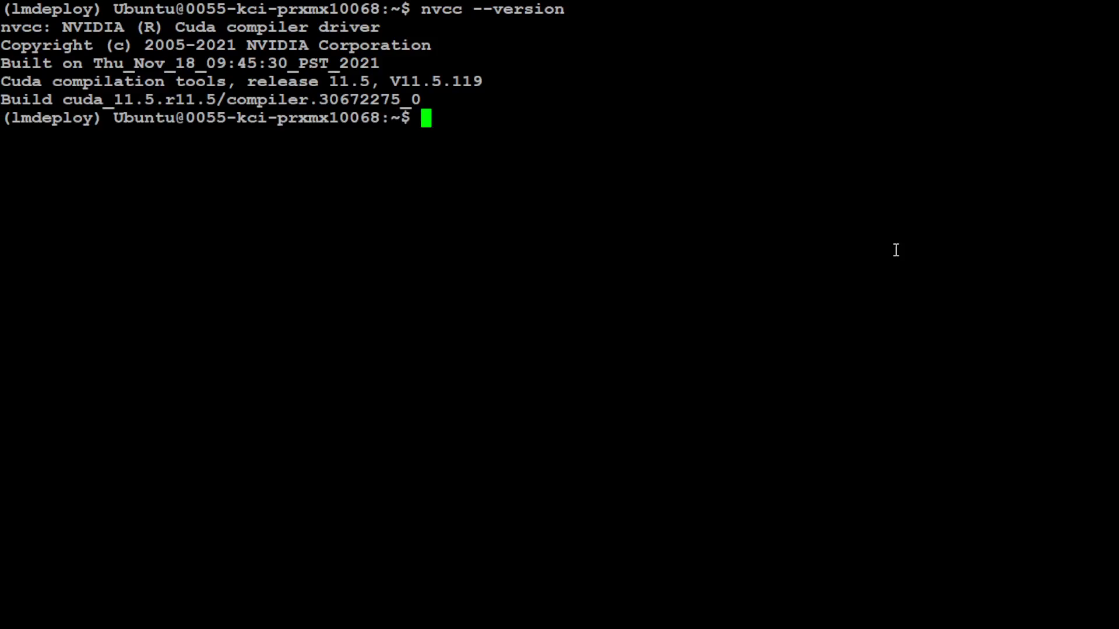
pyautogui.doubleClick(350, 81)
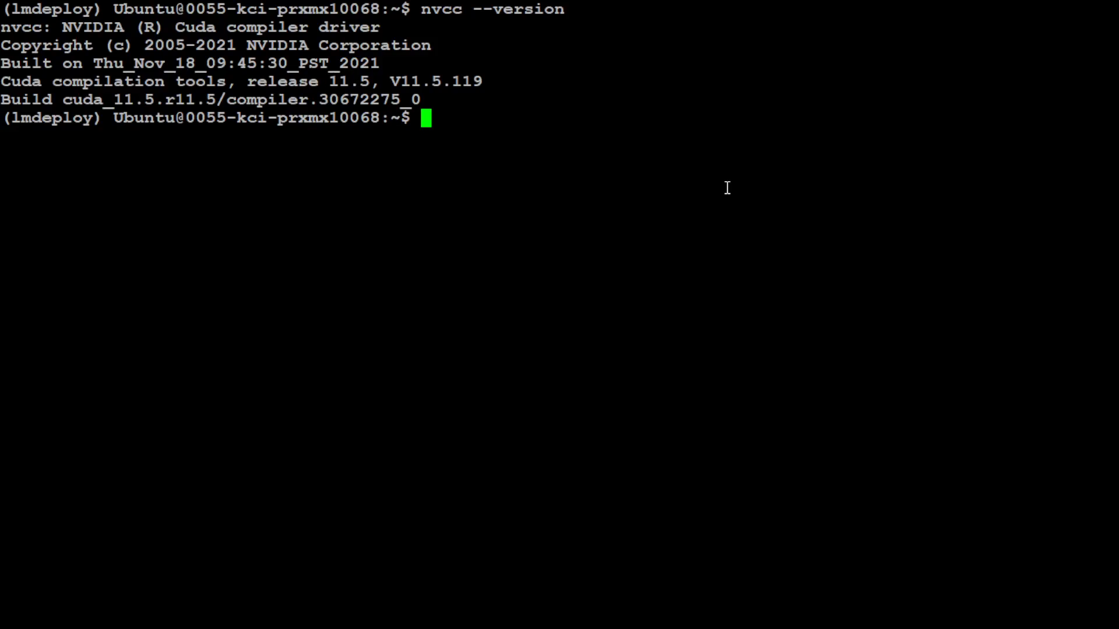
# Export LMDEPLOY_VERSION=0.4.2 and pip install the lmdeploy 0.4.2+cu118 wheel, then start Python
pyautogui.write('pip')
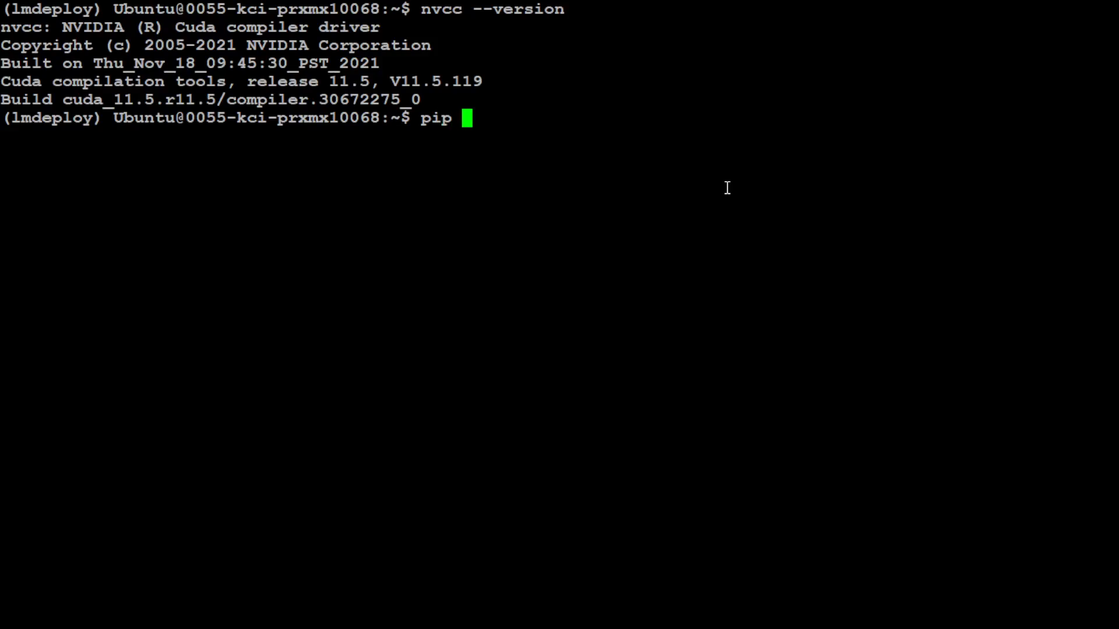
pyautogui.write('install')
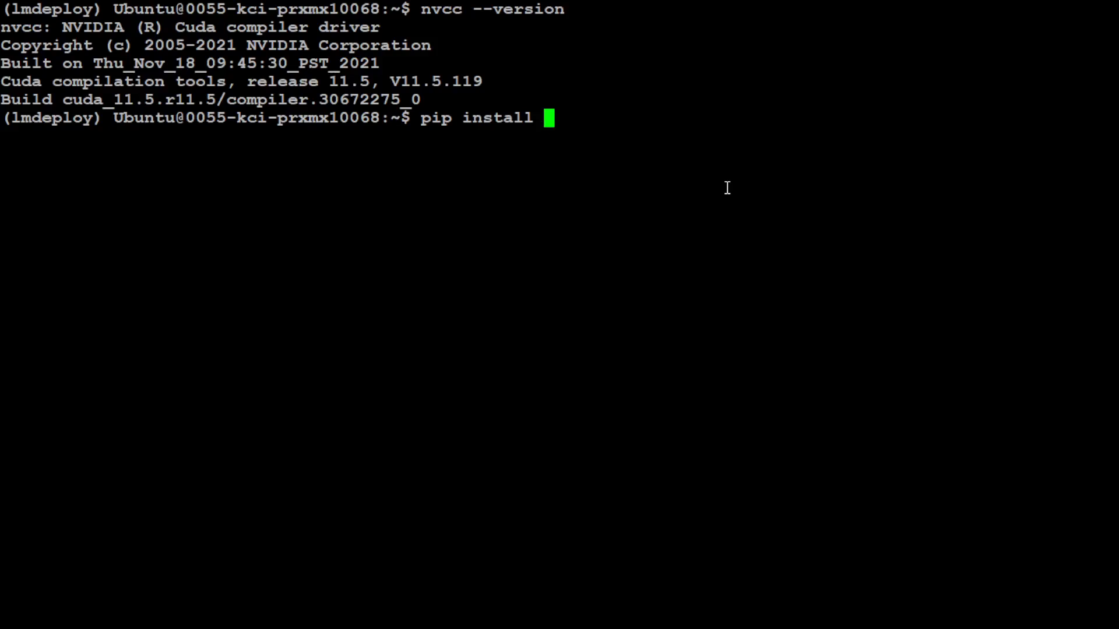
pyautogui.write('lmdeploy')
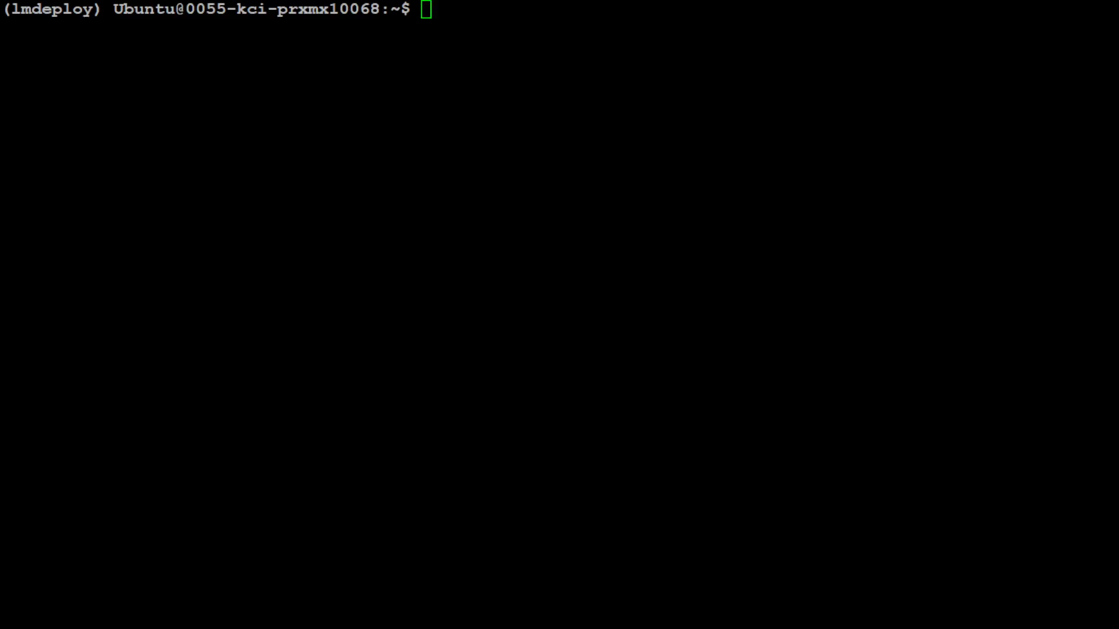
pyautogui.write('export LMDEPLOY_VERSION=0.4.2')
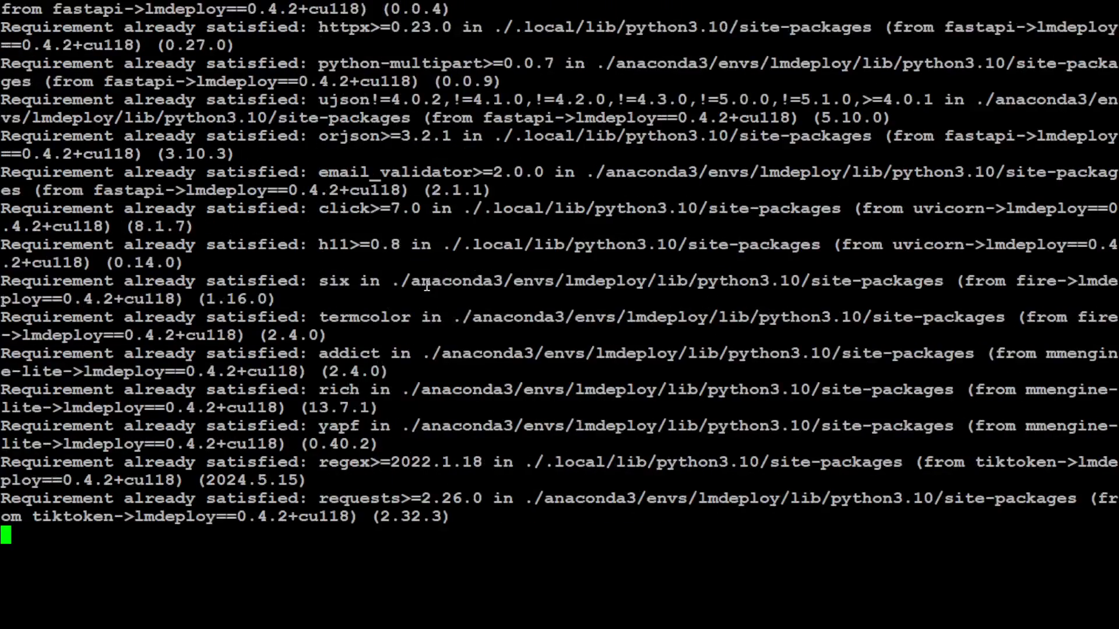
pyautogui.scroll(-3)
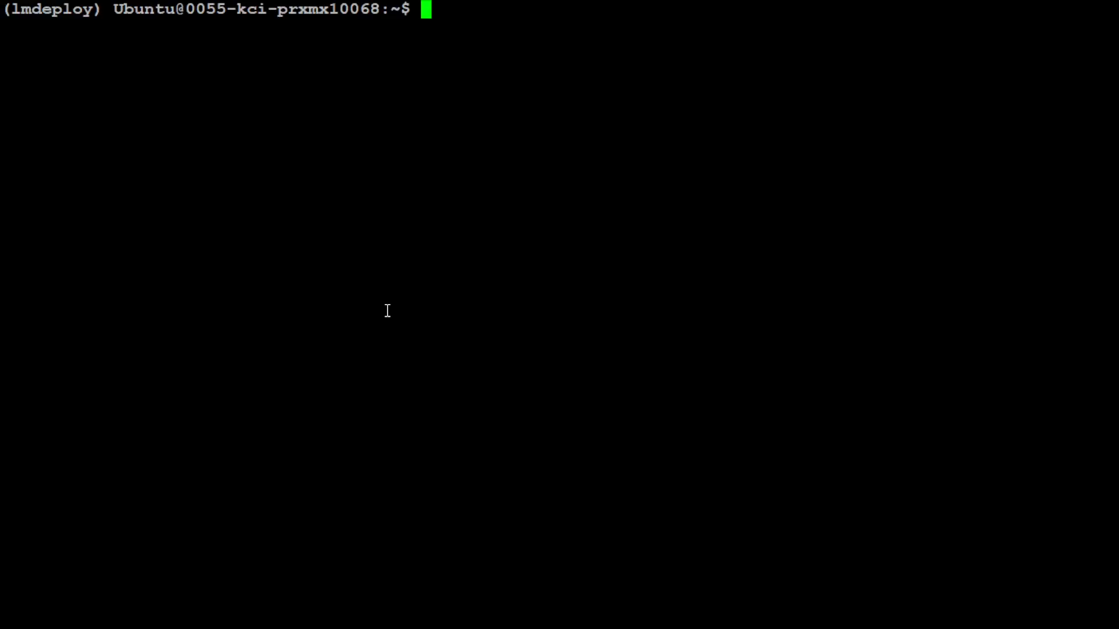
pyautogui.write('python')
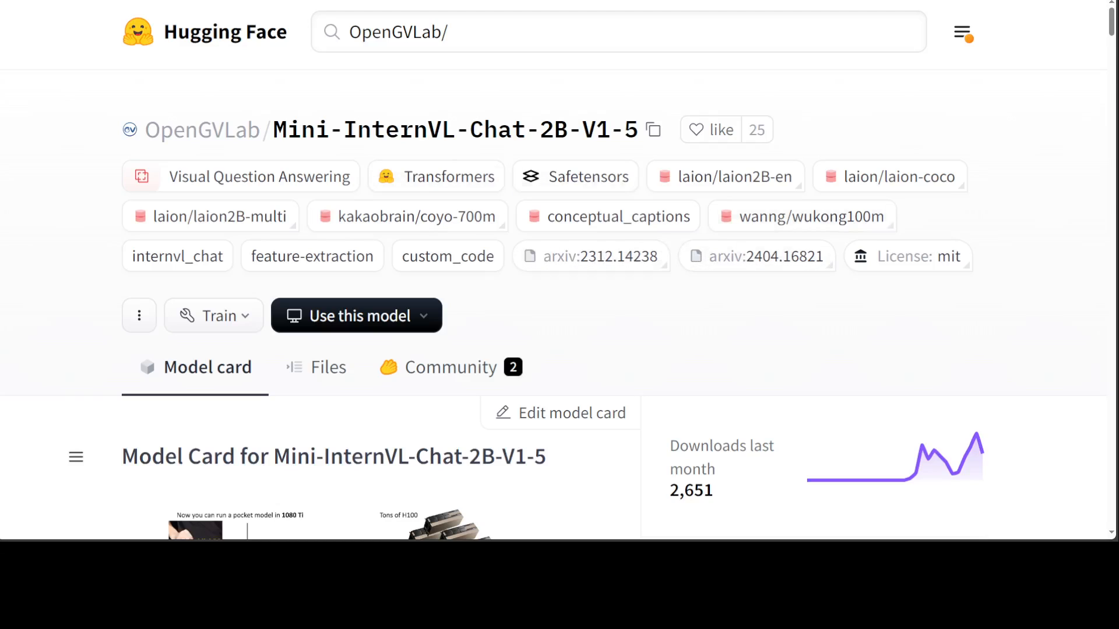
# Scroll the model card down to Model Details (InternViT-300M + InternLM2-Chat-1.8B, 2.2B params)
pyautogui.scroll(-3)
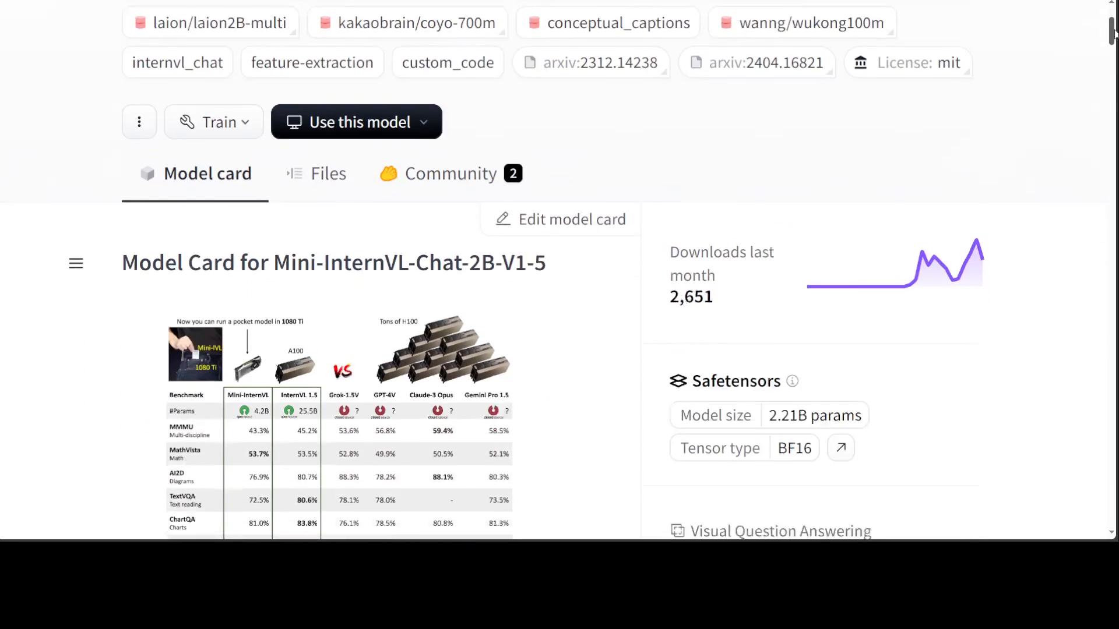
pyautogui.scroll(-3)
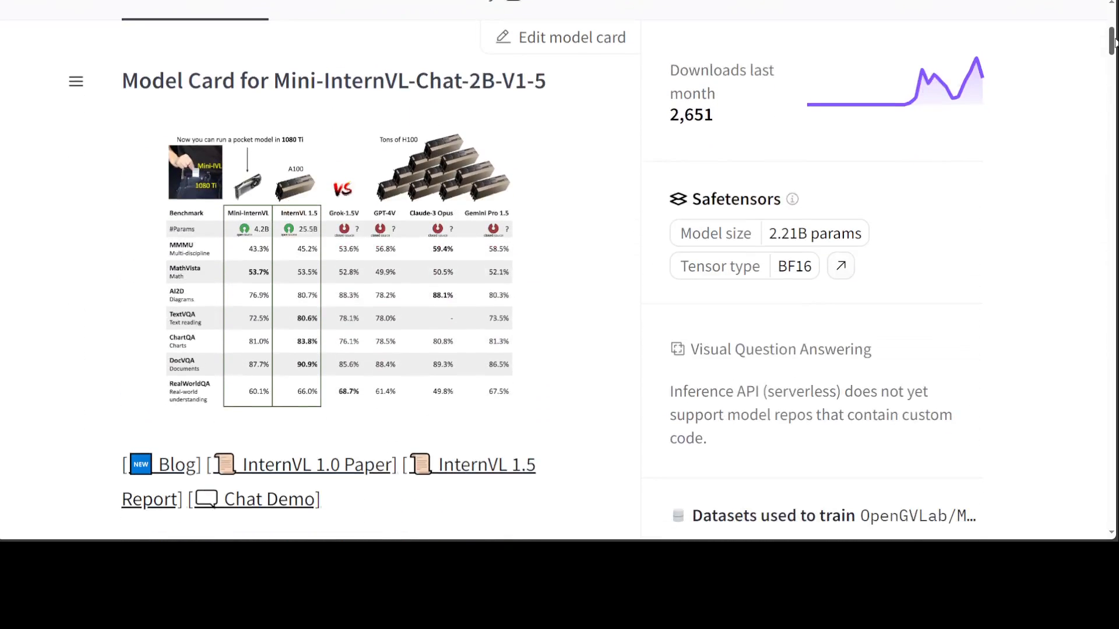
pyautogui.scroll(-3)
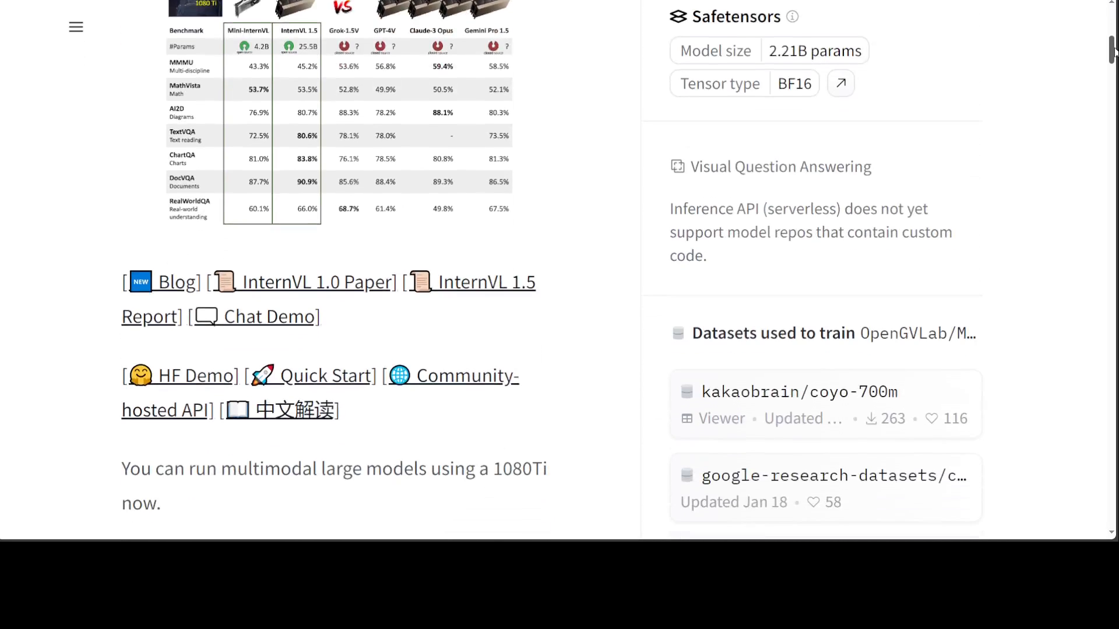
pyautogui.scroll(-3)
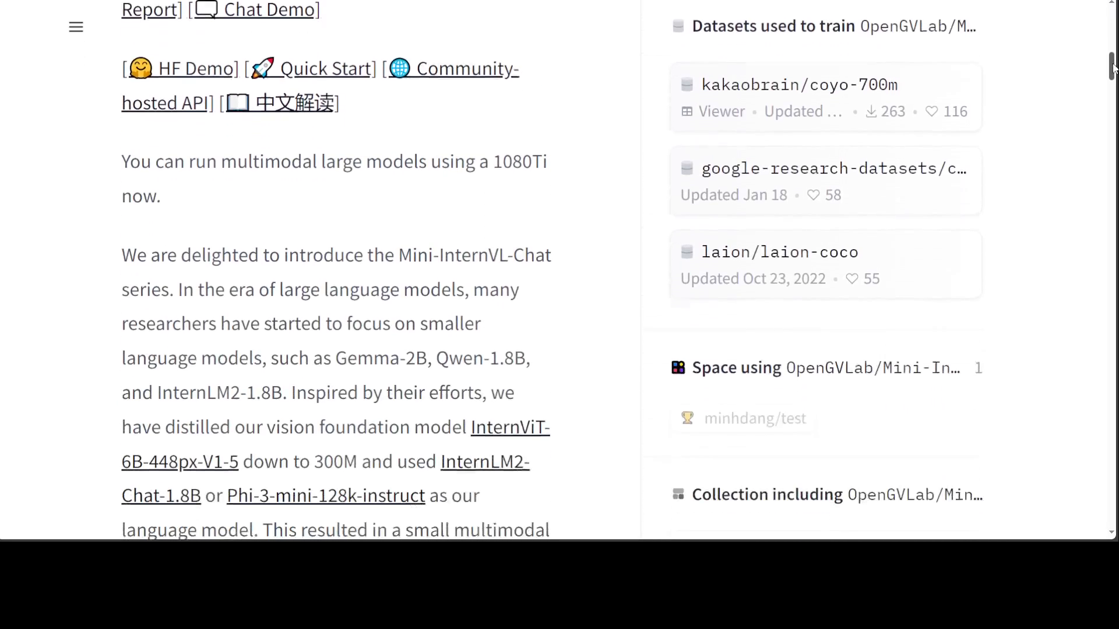
pyautogui.scroll(-3)
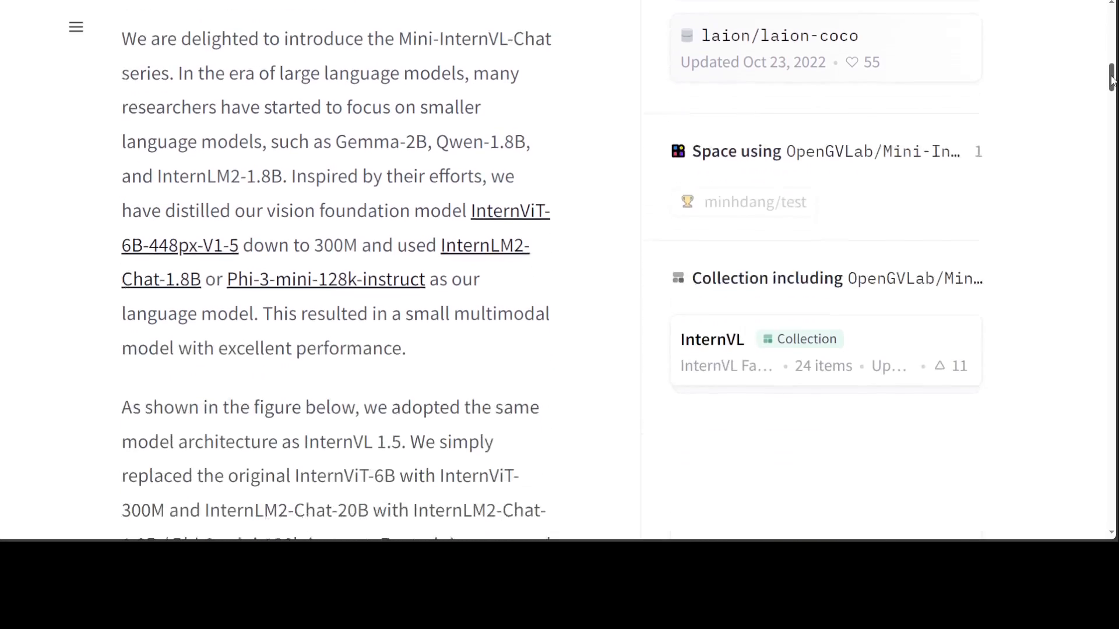
pyautogui.scroll(-3)
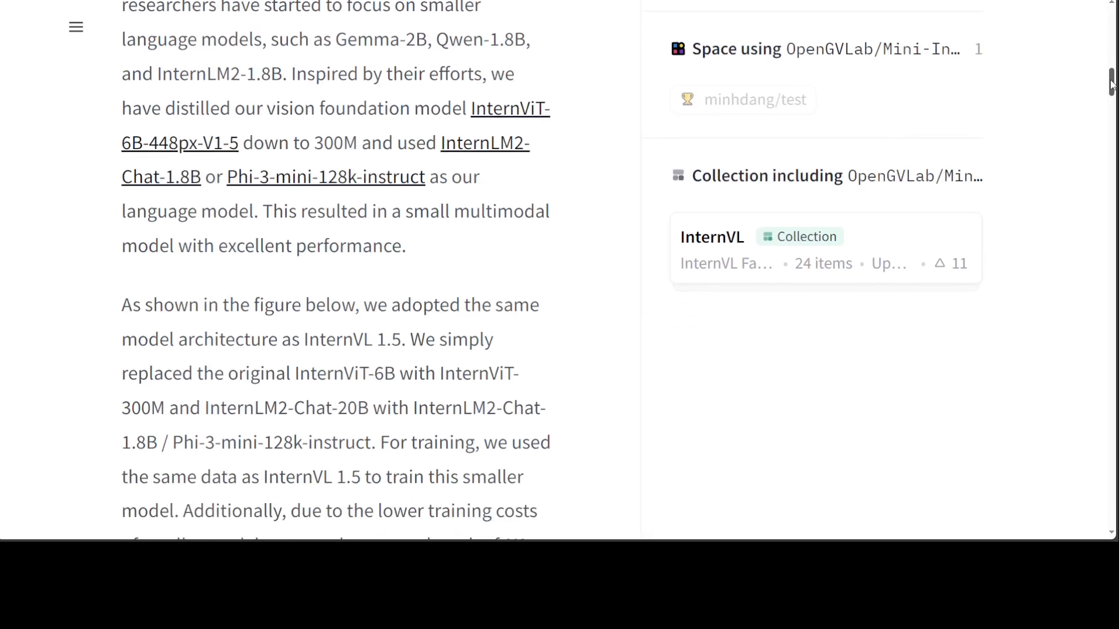
pyautogui.scroll(-3)
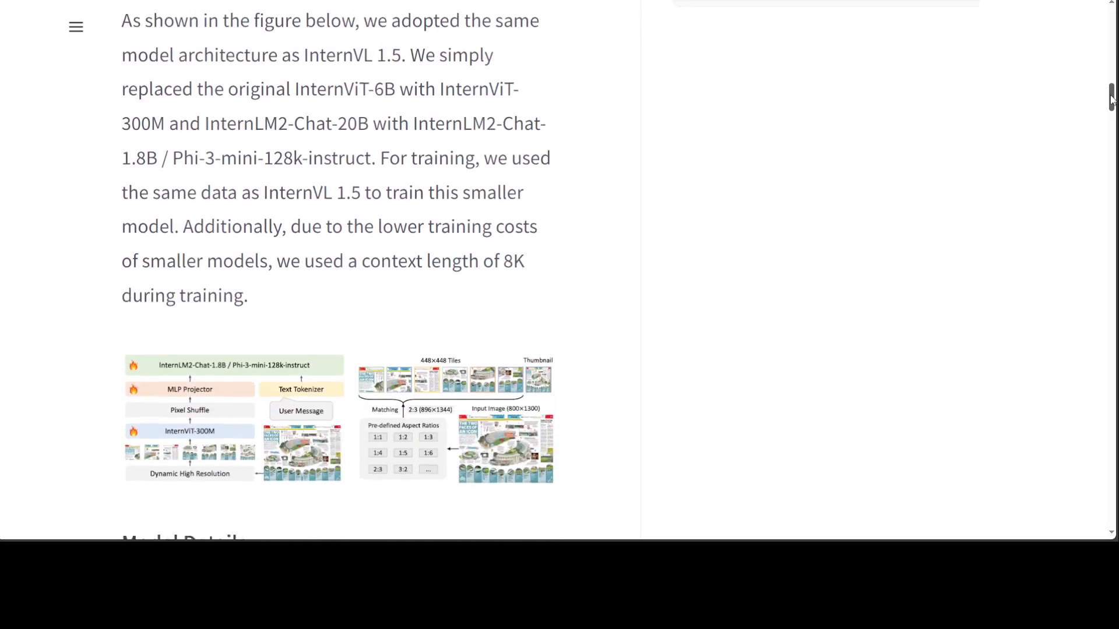
pyautogui.scroll(-3)
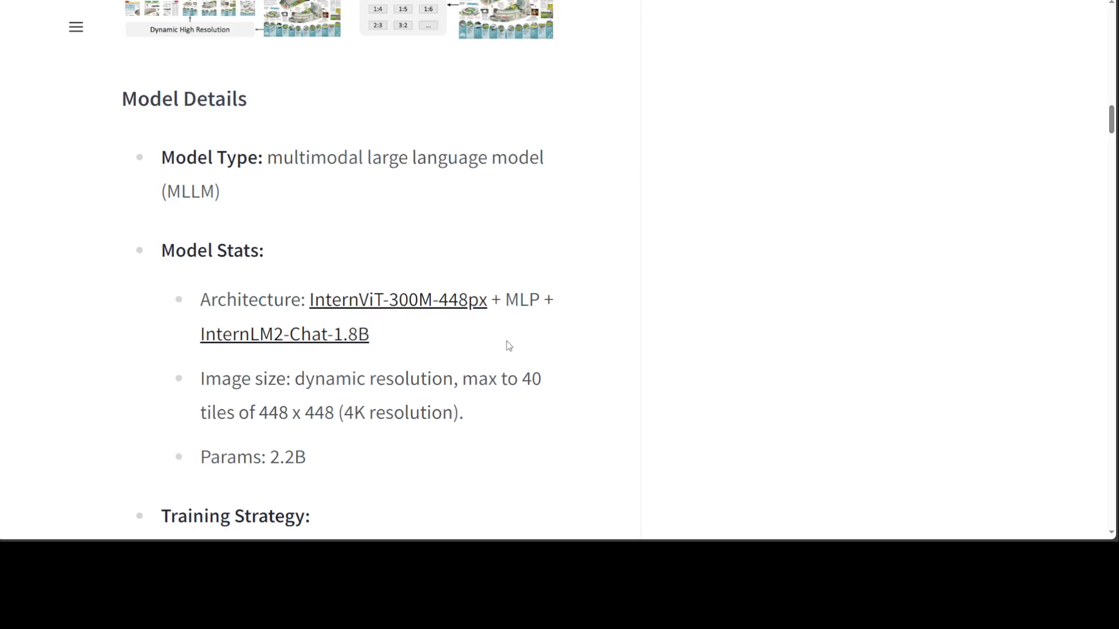
pyautogui.moveTo(735, 376)
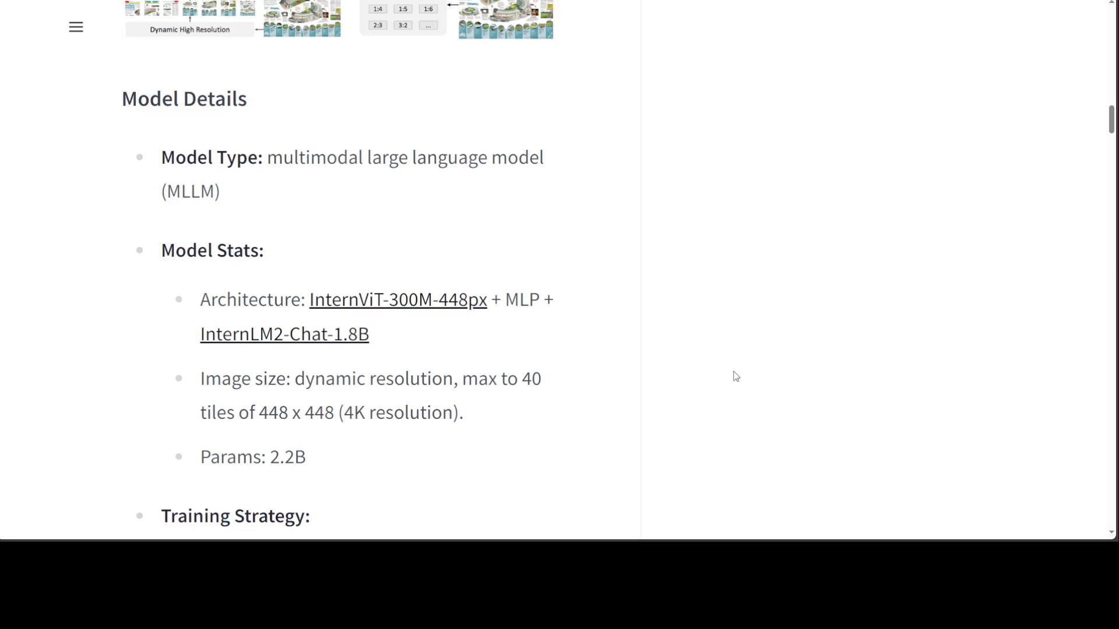
pyautogui.scroll(-3)
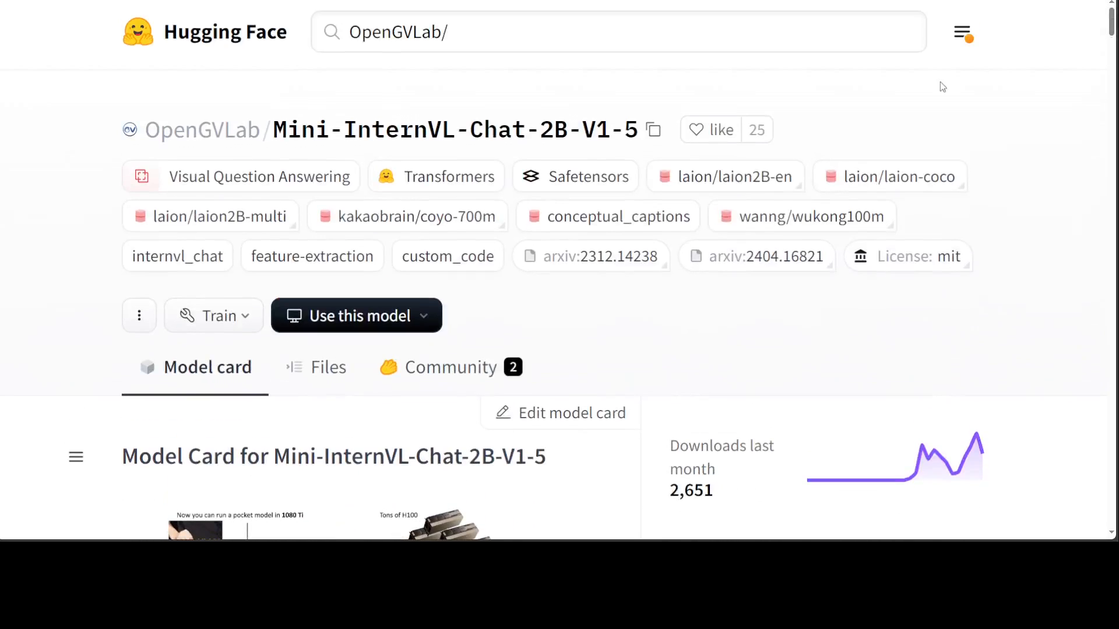
pyautogui.moveTo(940, 282)
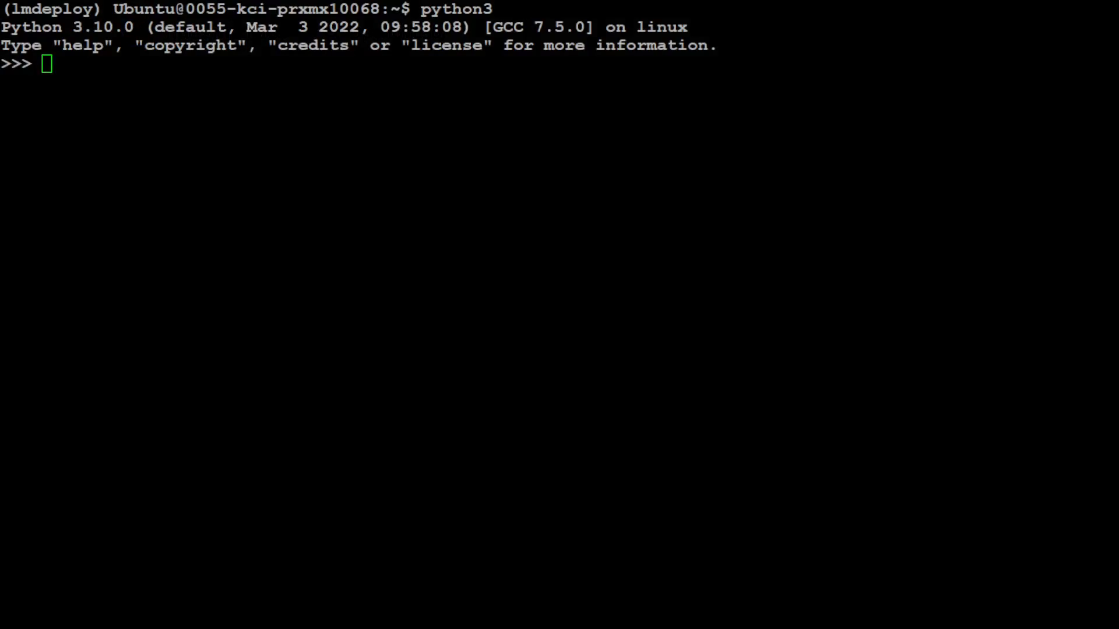
# Import lmdeploy and load_image from lmdeploy.vl at the >>> prompt
pyautogui.write('import lmdeploy')
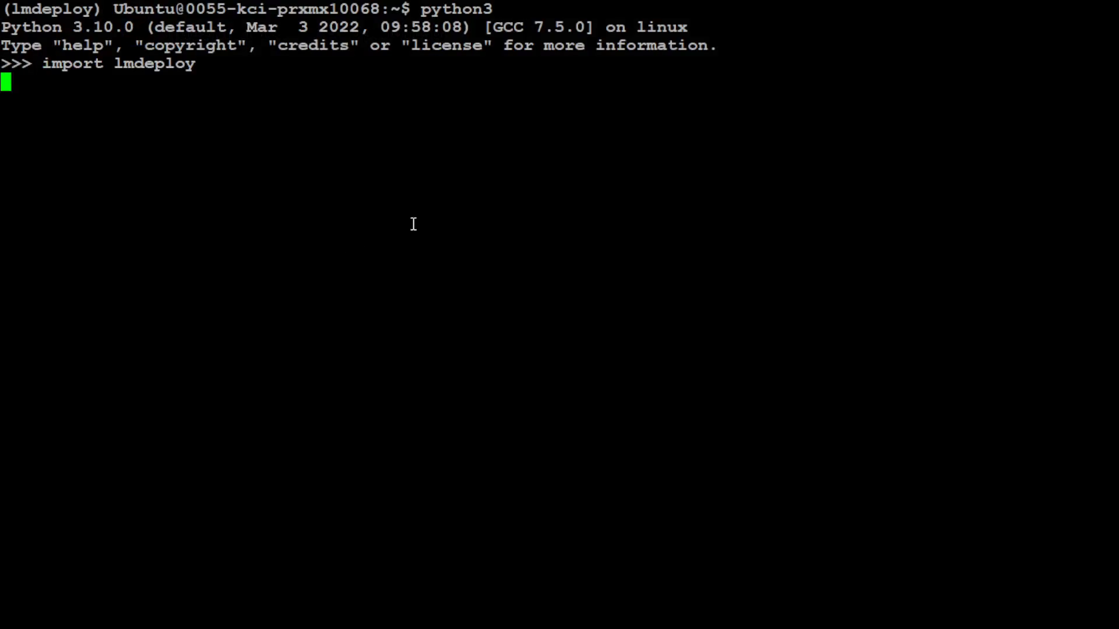
pyautogui.moveTo(586, 222)
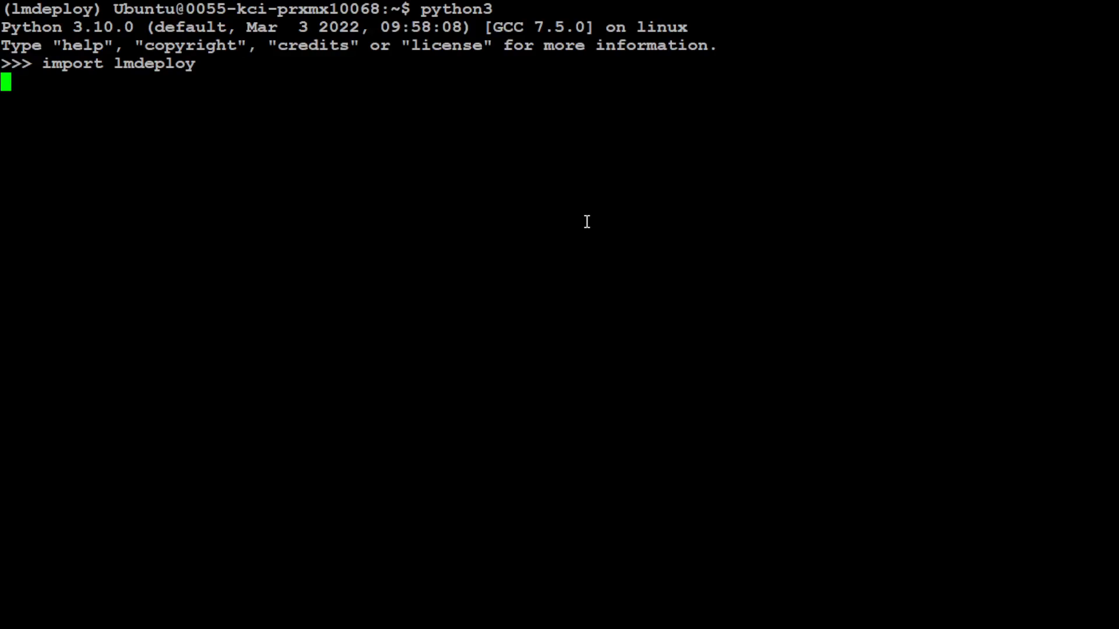
pyautogui.write('from lmdeploy.vl import load_image')
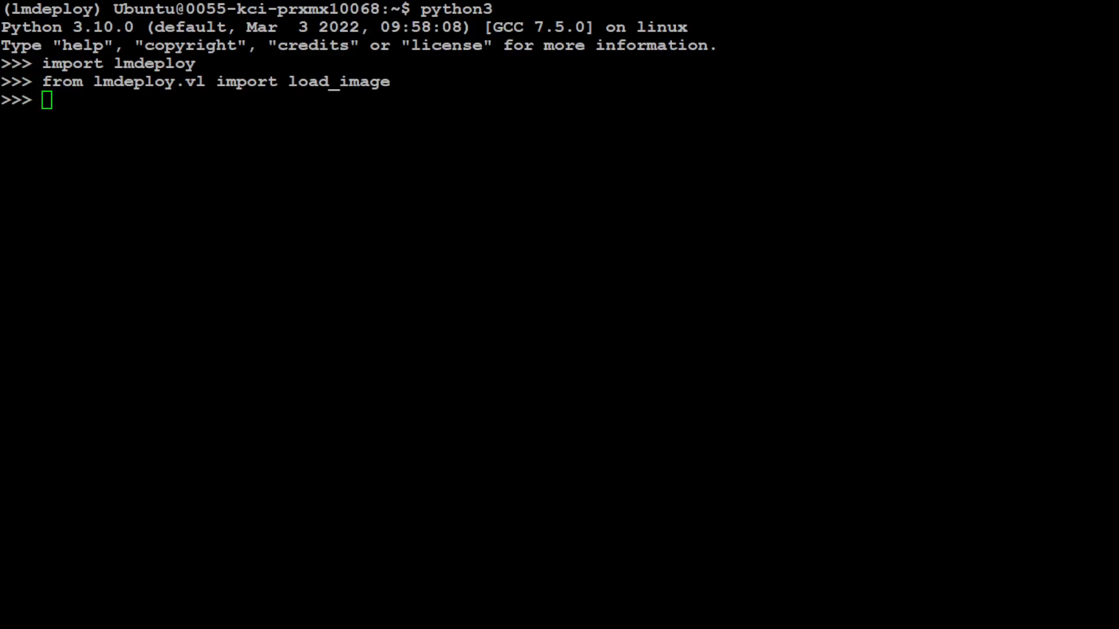
# Create pipe = lmdeploy.pipeline("OpenGVLab/Mini-InternVL-Chat-2B-V1-5") and begin the load_image line for the GitHub URL
pyautogui.write('pipe = lmdeploy.pipeline("OpenGVLab/Mini-InternVL-Chat-2B-V1-5")')
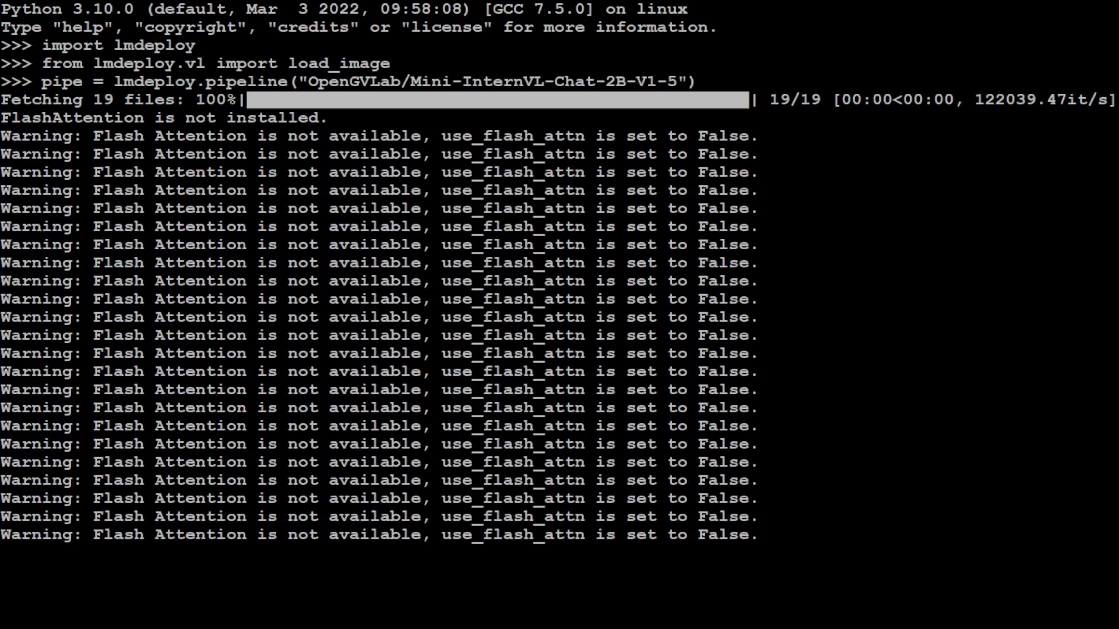
pyautogui.scroll(-3)
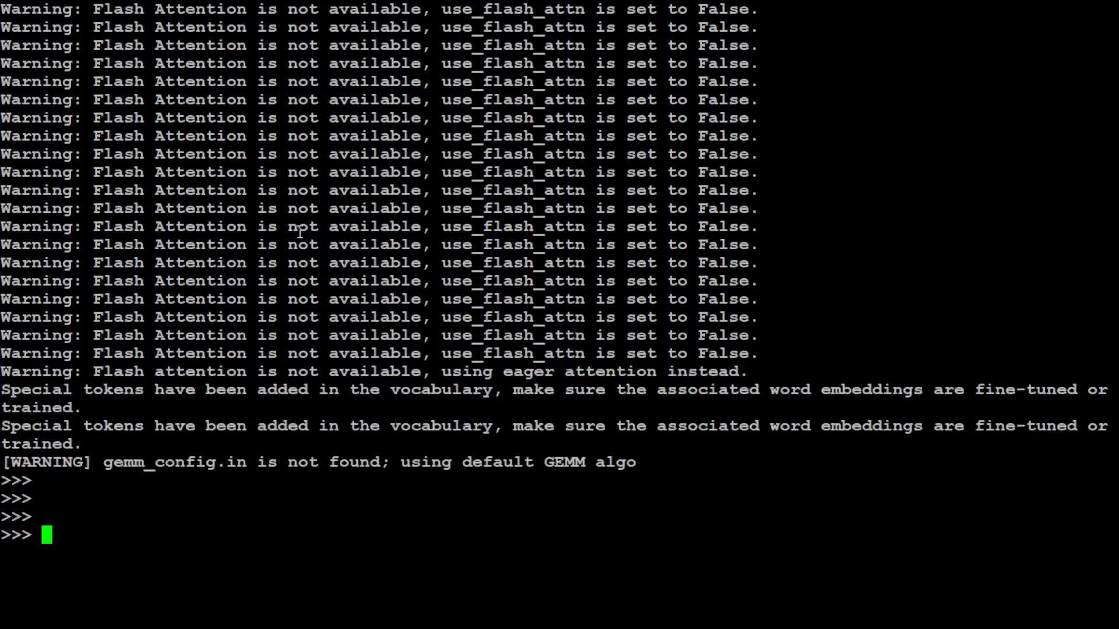
pyautogui.write("image = load_image('https://raw.githubusercontent.com/open-mmlab/mmdeploy/main/tests/data/tiger.jpeg')")
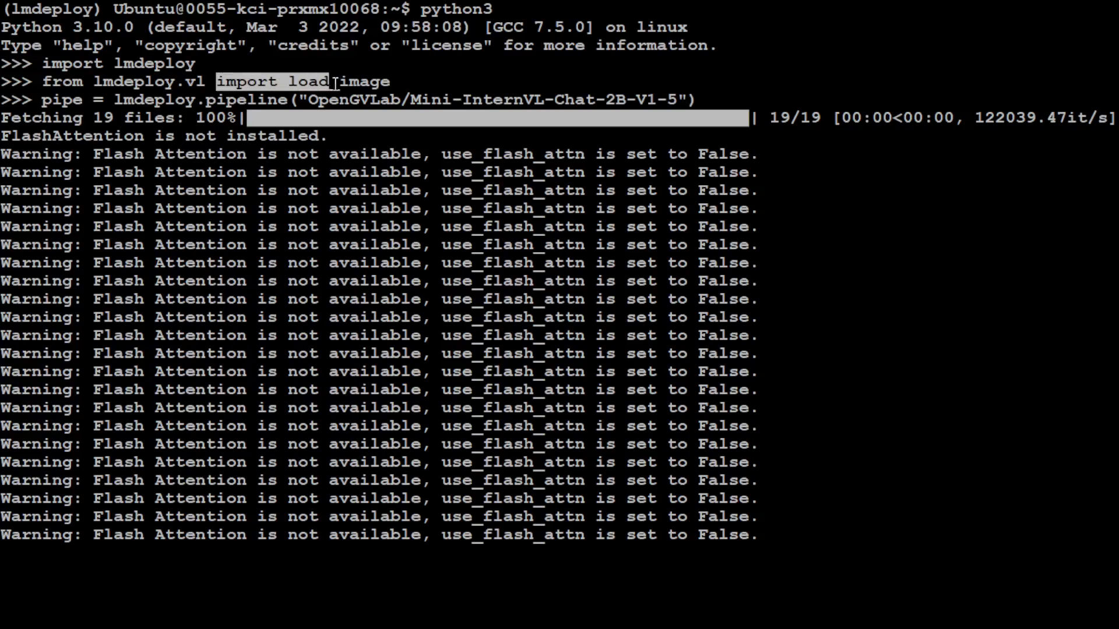
# Load tiger.jpeg into image and run response = pipe(('describe this image', image))
pyautogui.scroll(-3)
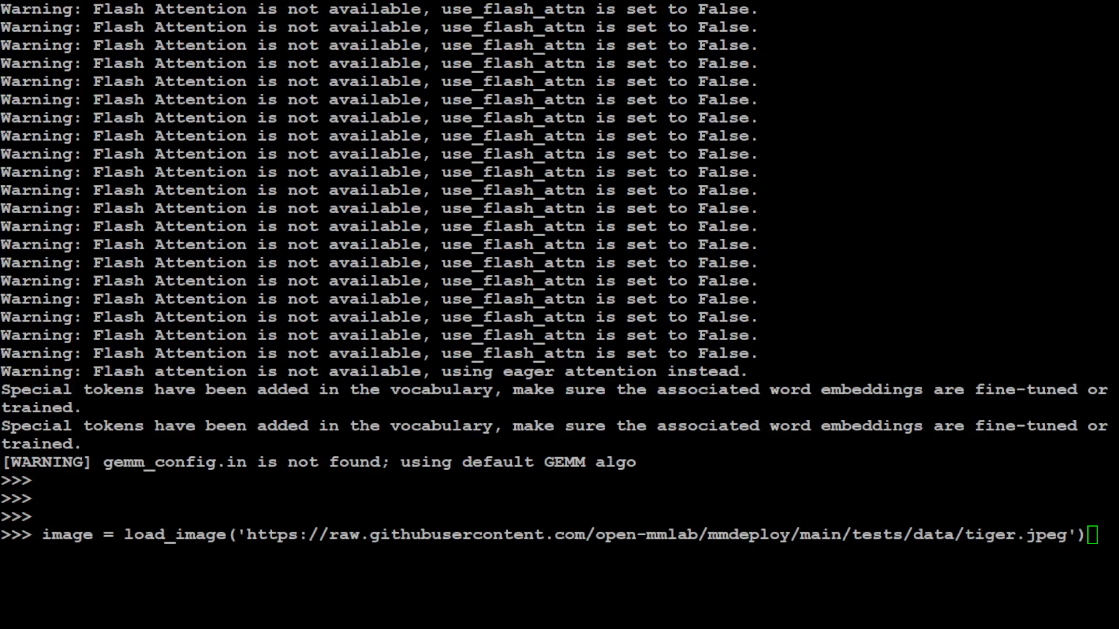
pyautogui.press('Enter')
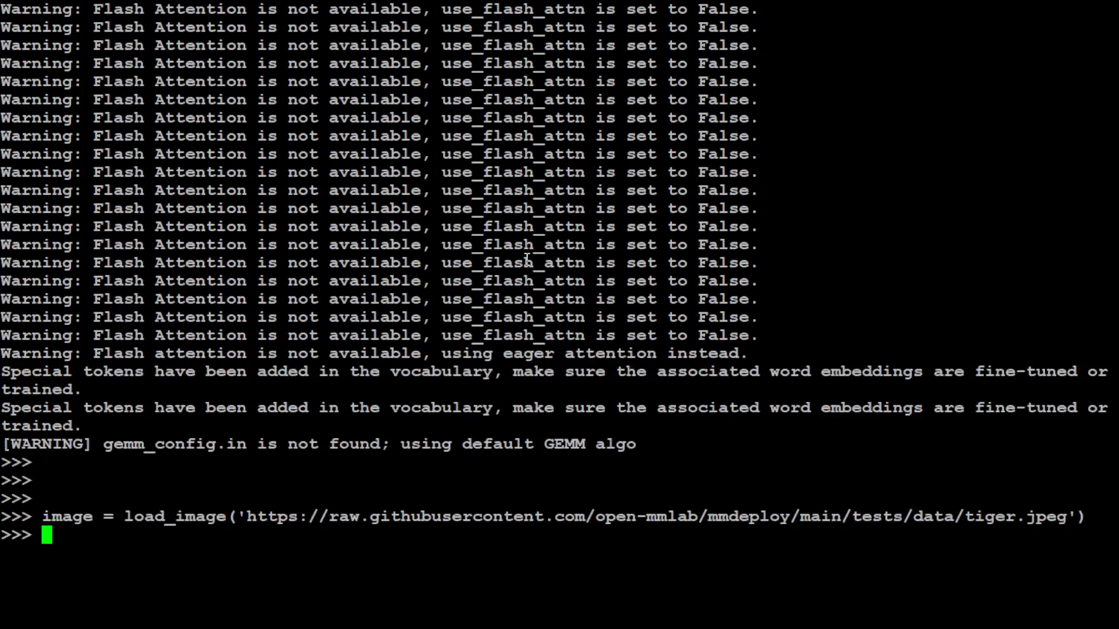
pyautogui.write("response = pipe(('describe this image', image))")
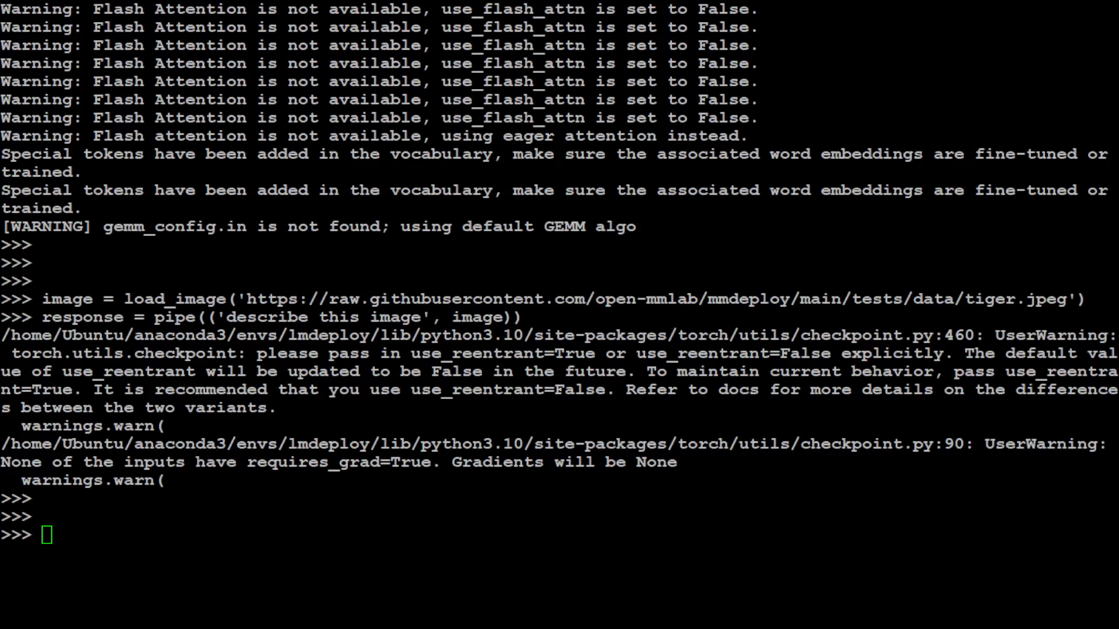
# Print response.text and highlight the opening sentences of the tiger description
pyautogui.write('print(response.text)')
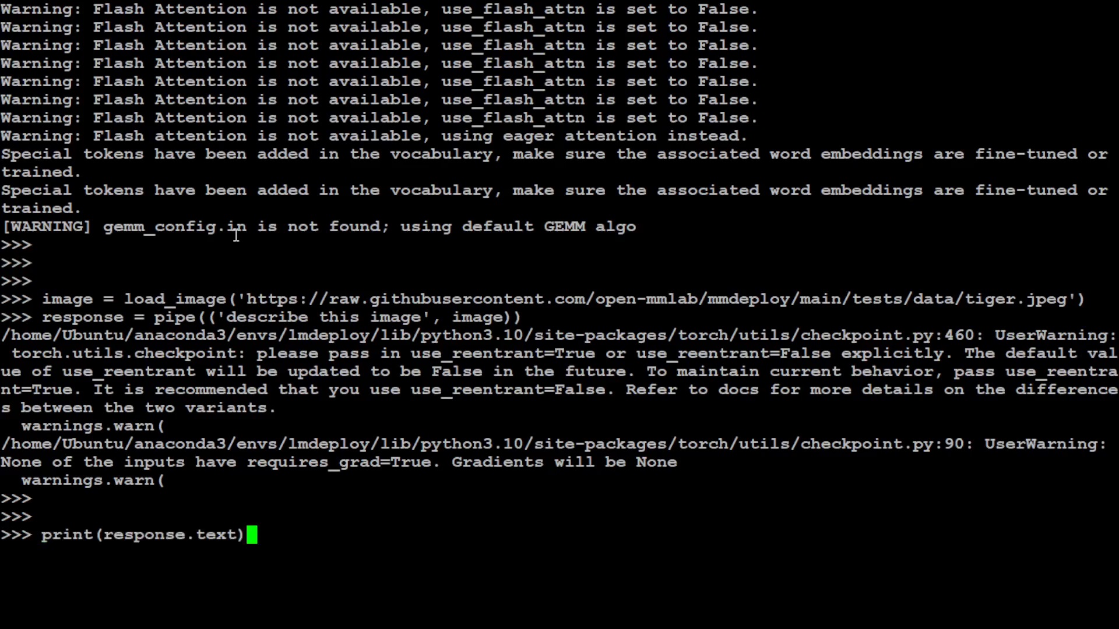
pyautogui.press('Return')
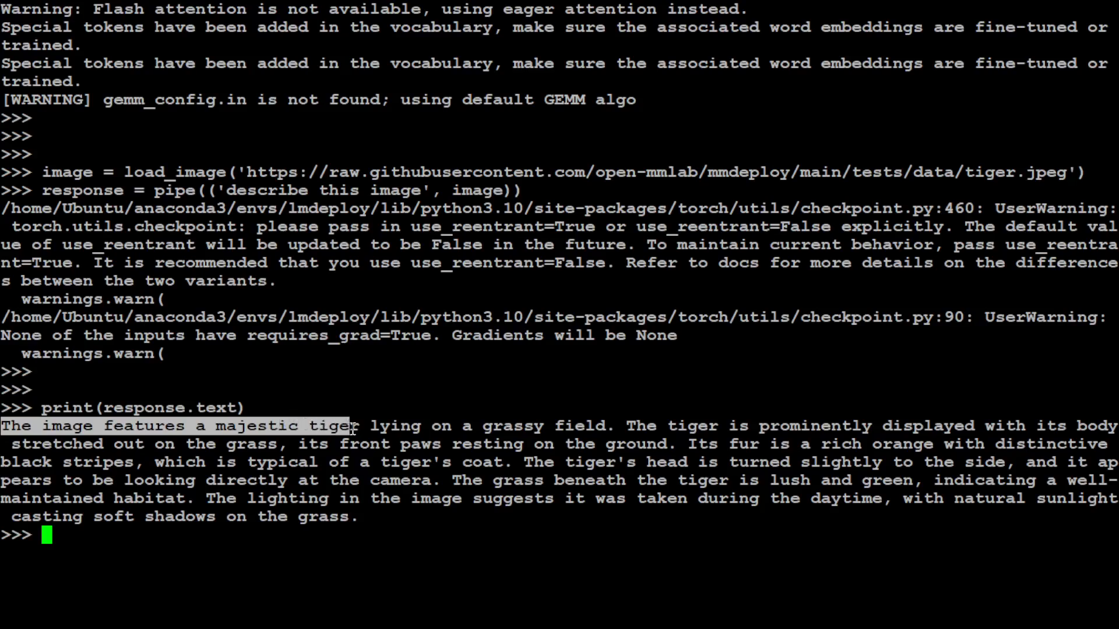
pyautogui.moveTo(349, 427); pyautogui.dragTo(646, 427)
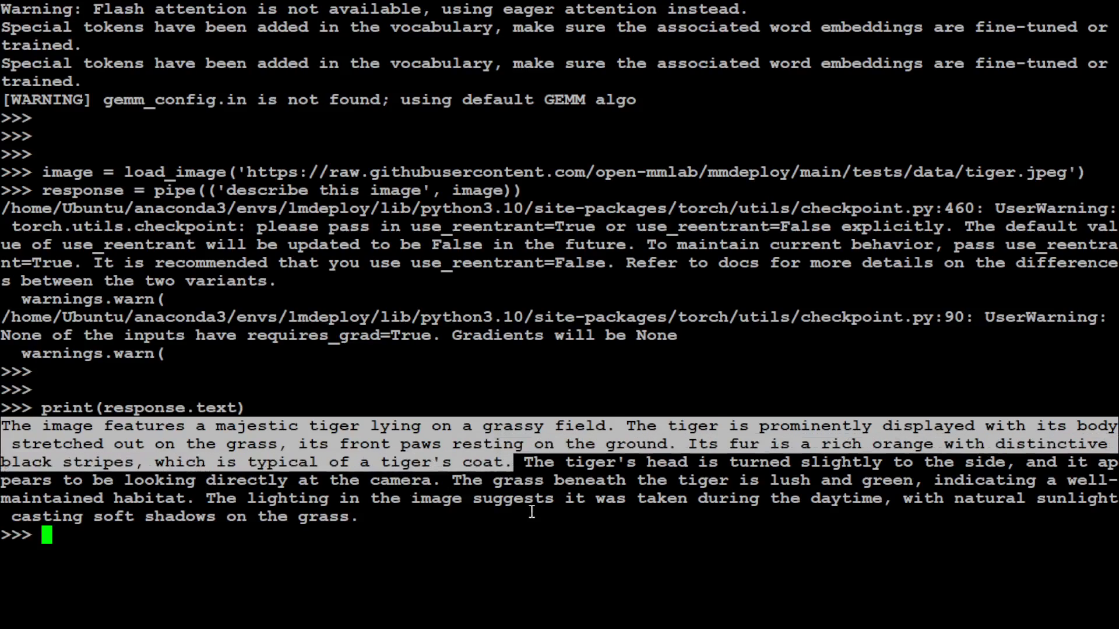
pyautogui.moveTo(967, 507)
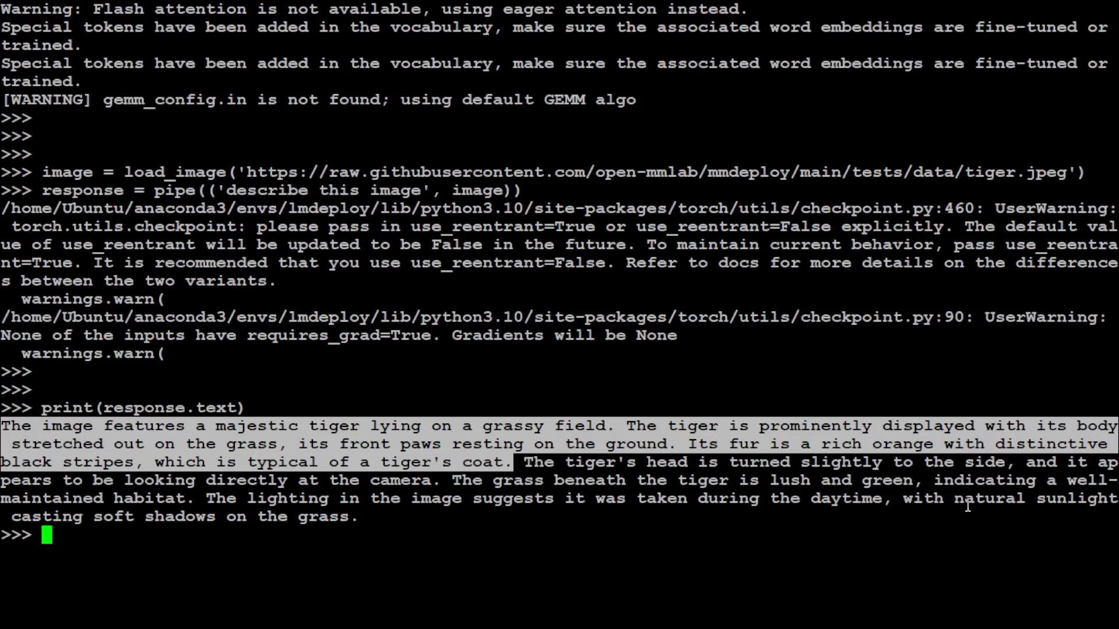
pyautogui.moveTo(209, 536)
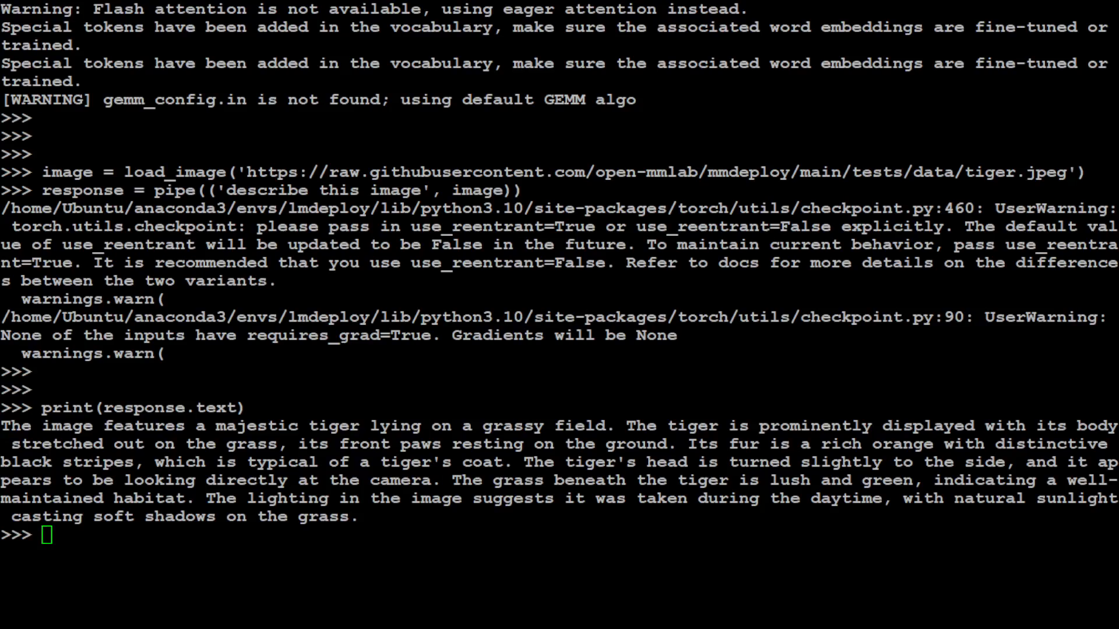
pyautogui.moveTo(548, 345)
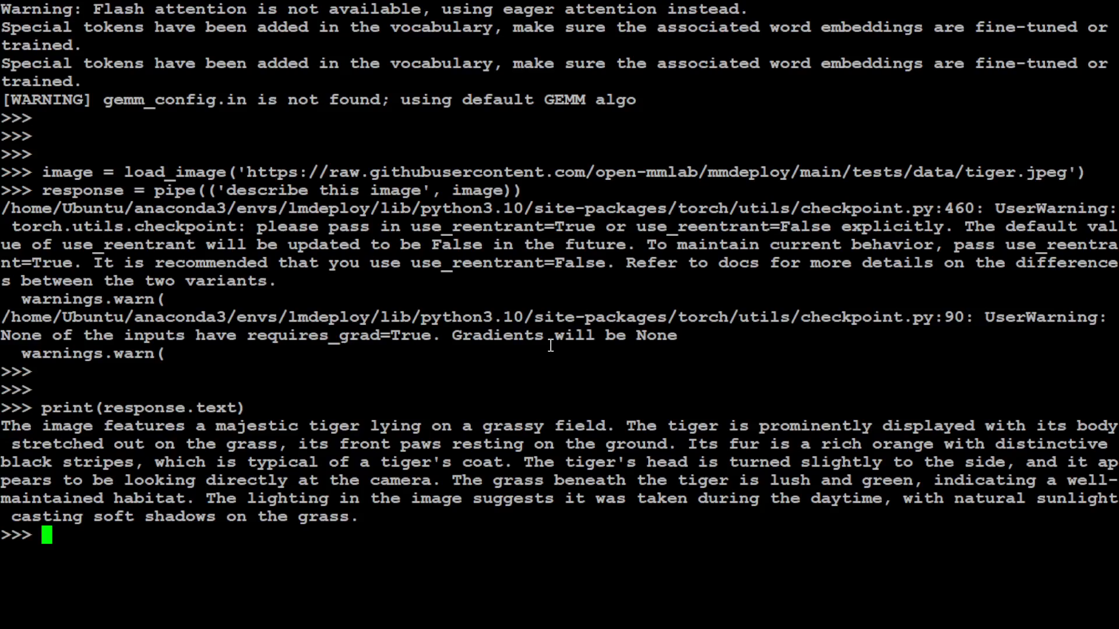